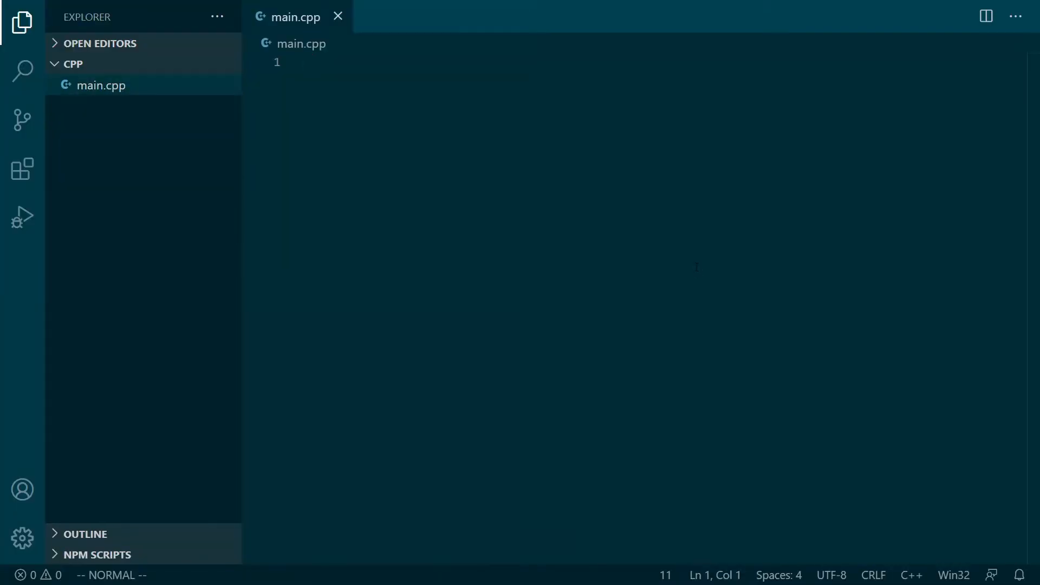
- Write main.cpp including stdint.h, with a static uint32_t cnt incremented in while(1), and save
text(#include <stdint.h>)
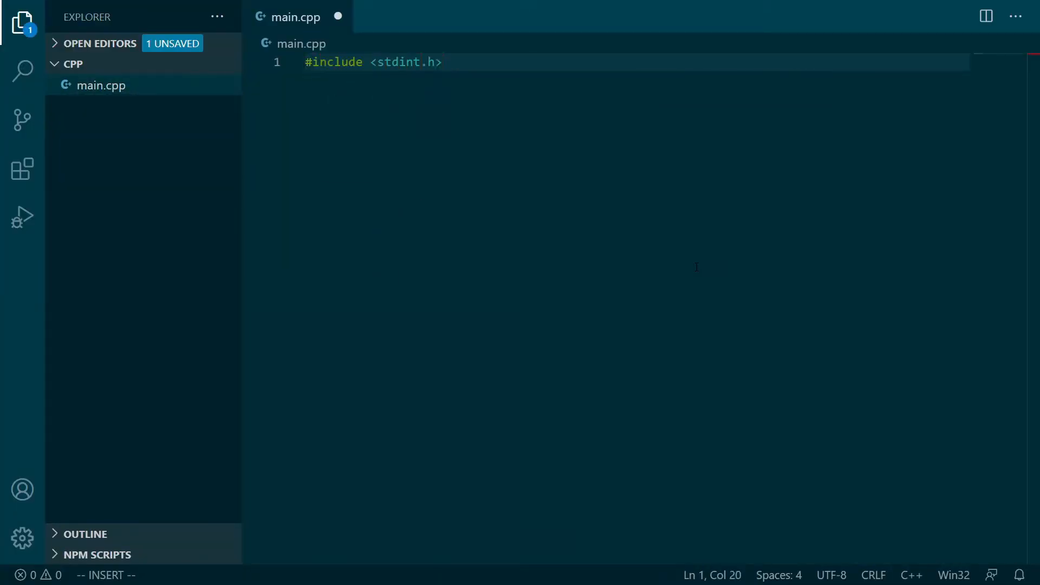
text(static uint32_t cnt;)
text(w)
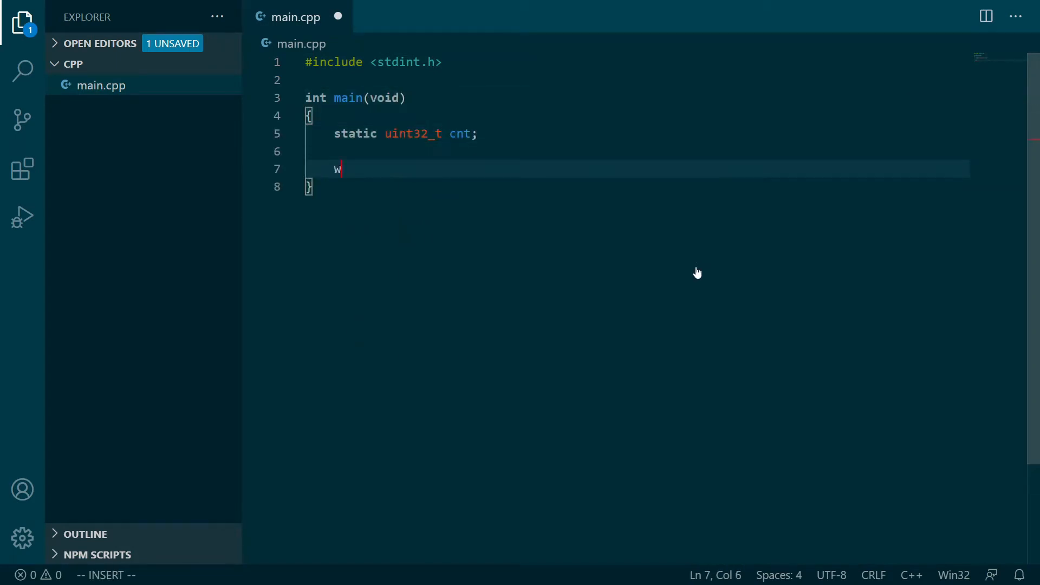
text(hile(1))
text(cnt += 1;)
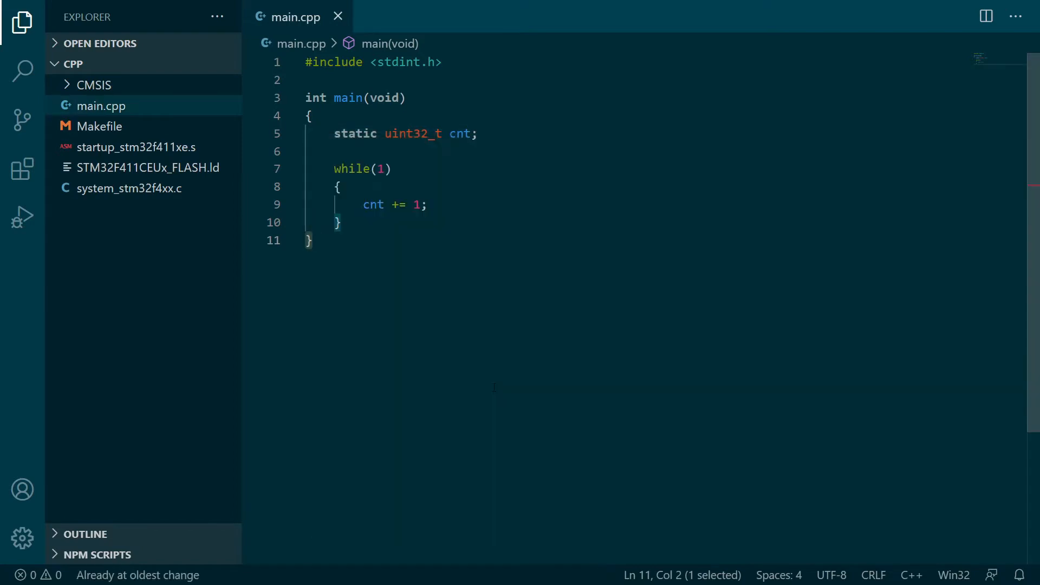
- Add a C++ sources block with CXX_SOURCES = main.cpp and CXX = $(GCC_PATH)/$(PREFIX)g++
text(Cpp)
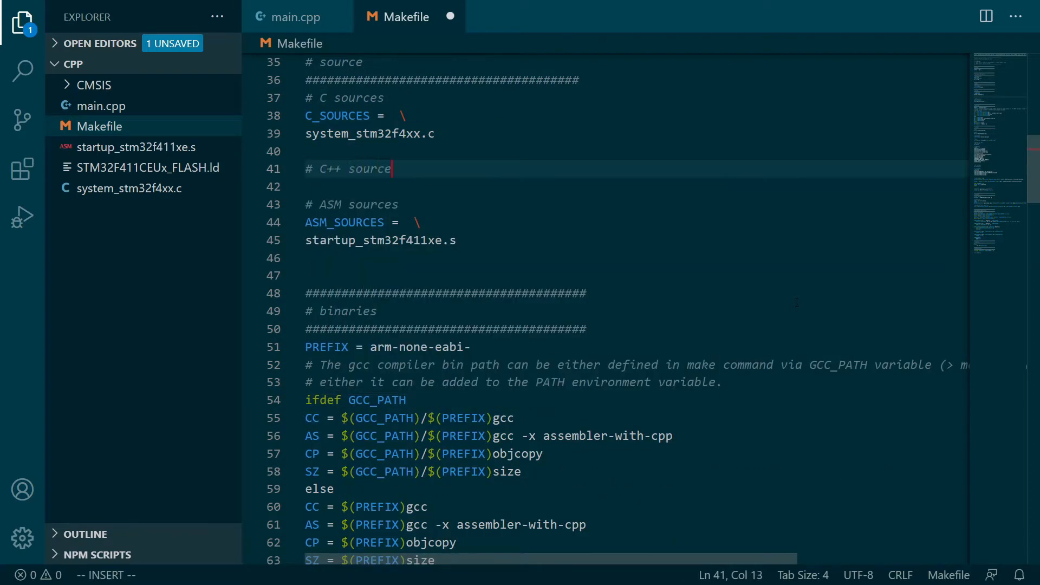
text(CXX_SOURCES =  \)
text(main.cpp)
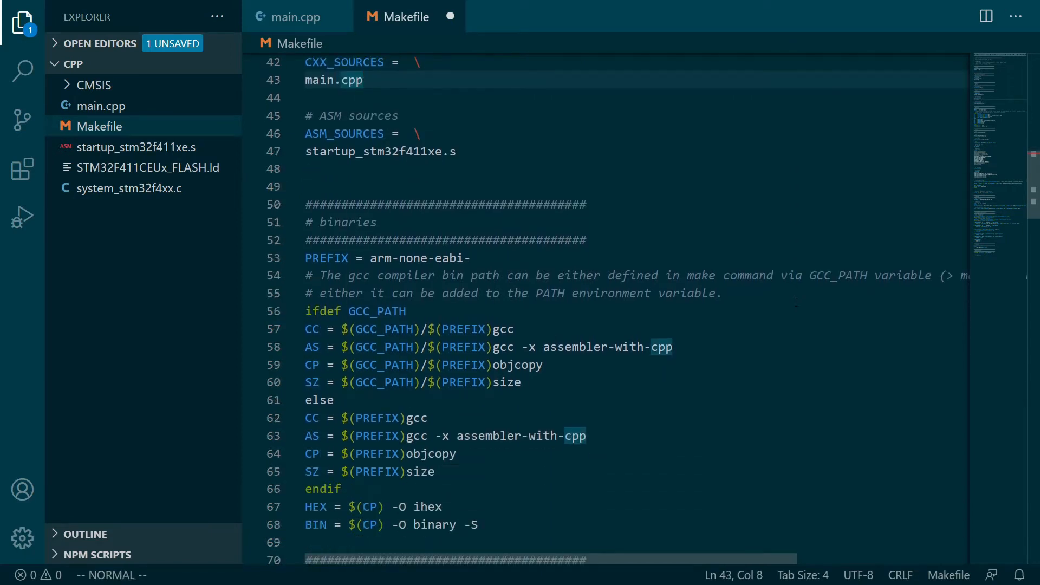
text(CXX = $(GCC_)
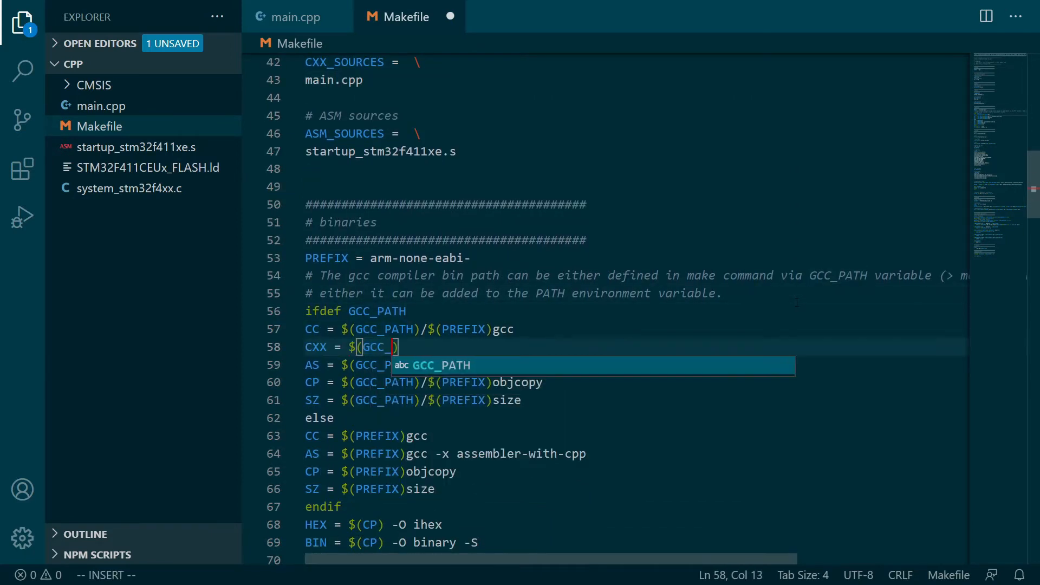
text(PATH)/$(PREFIX)g++)
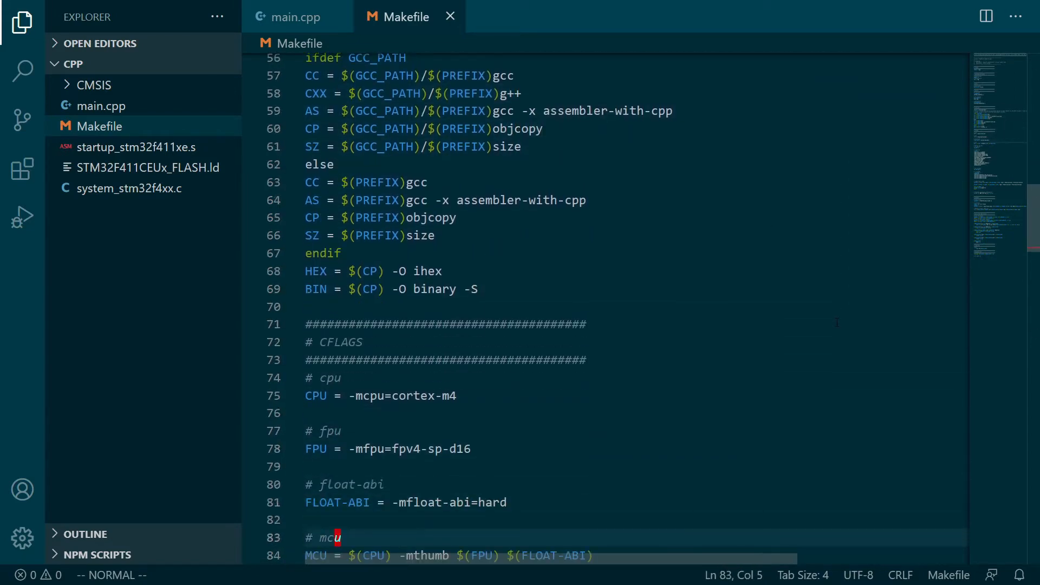
- Add CXX_DEFS = $(C_DEFS), CXX_INCLUDES = $(C_INCLUDES), and CXXFLAGS with -g -gdwarf-2
scroll(down, 3)
text(CXX_)
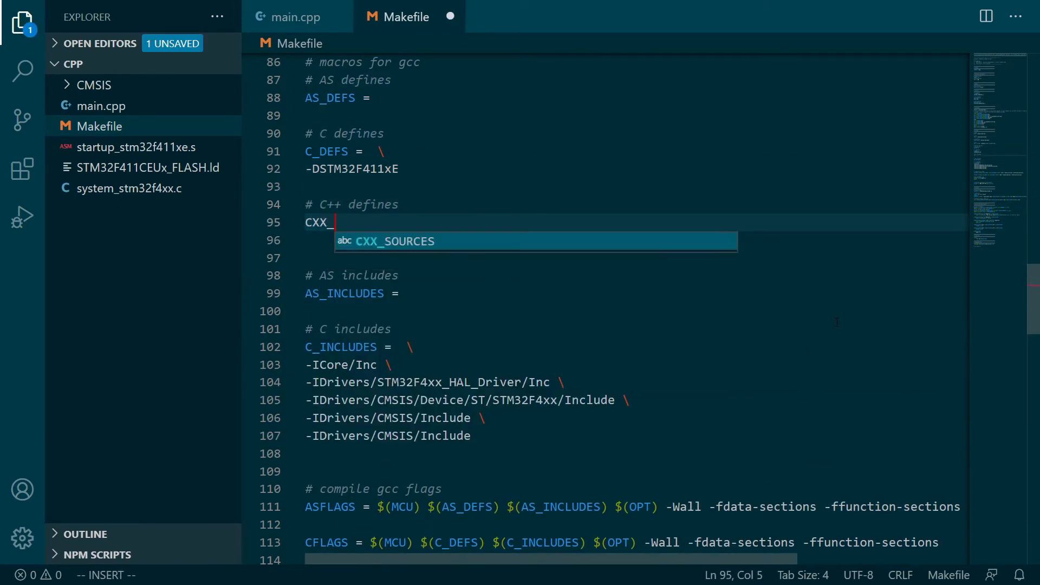
text(DEFS = $(C_DEFS)
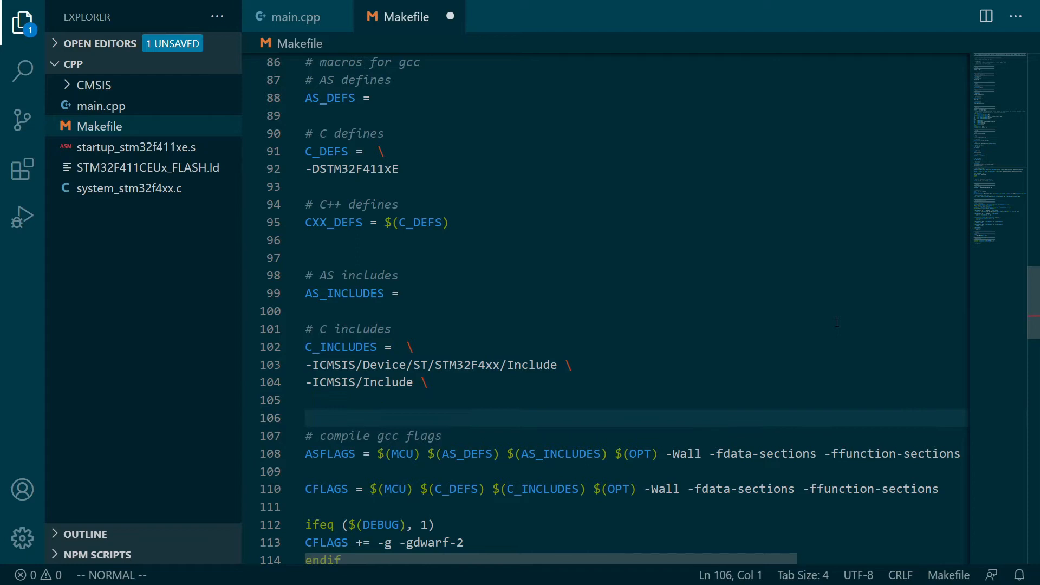
text(# C++ includs)
text(CXX_INCLUDES =  \)
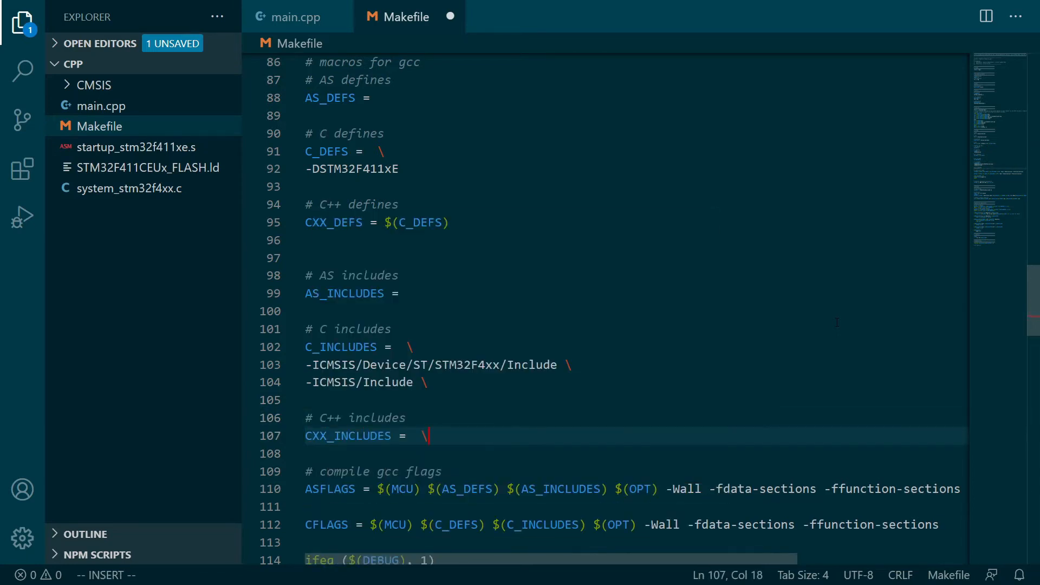
text($(C_INC)
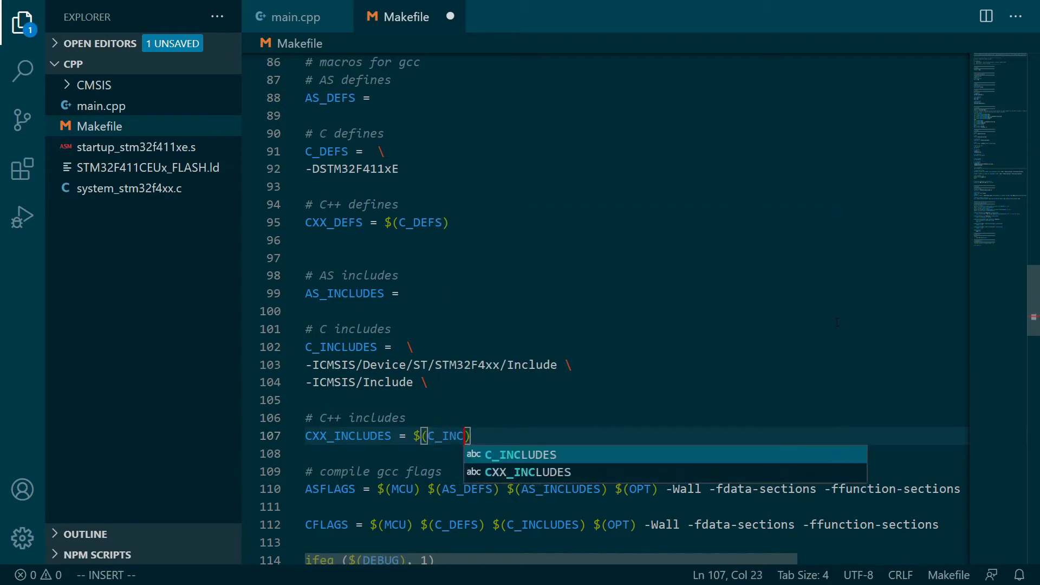
key(Escape)
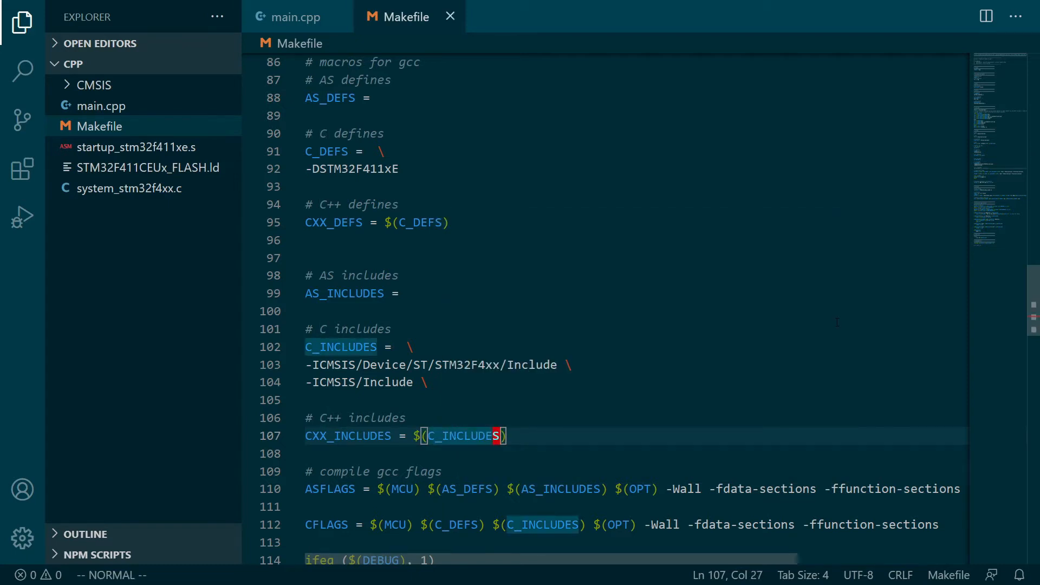
scroll(down, 3)
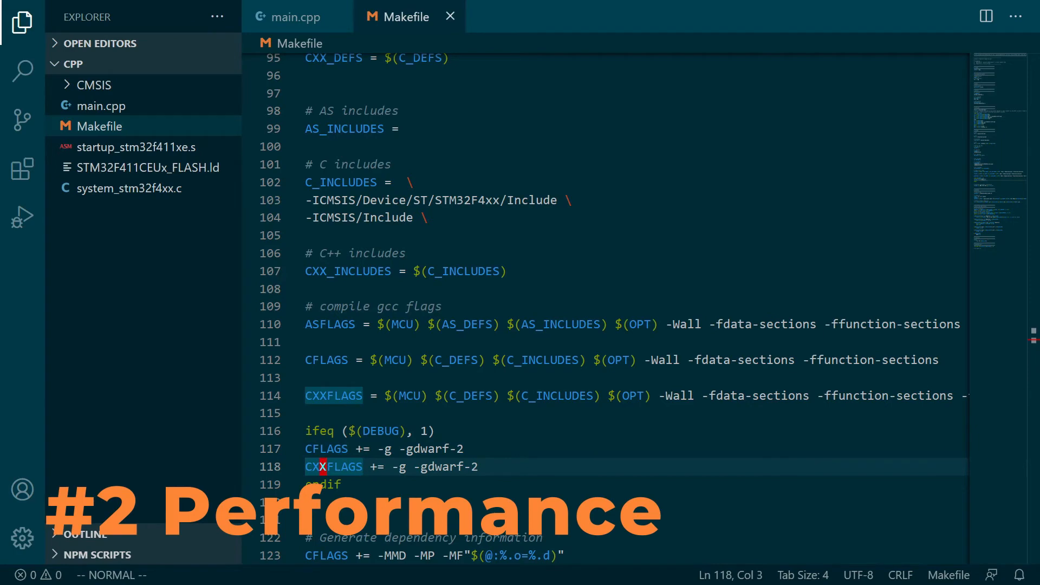
- Scroll to the build section to start a comment after the vpath %.c line
scroll(down, 3)
text(#)
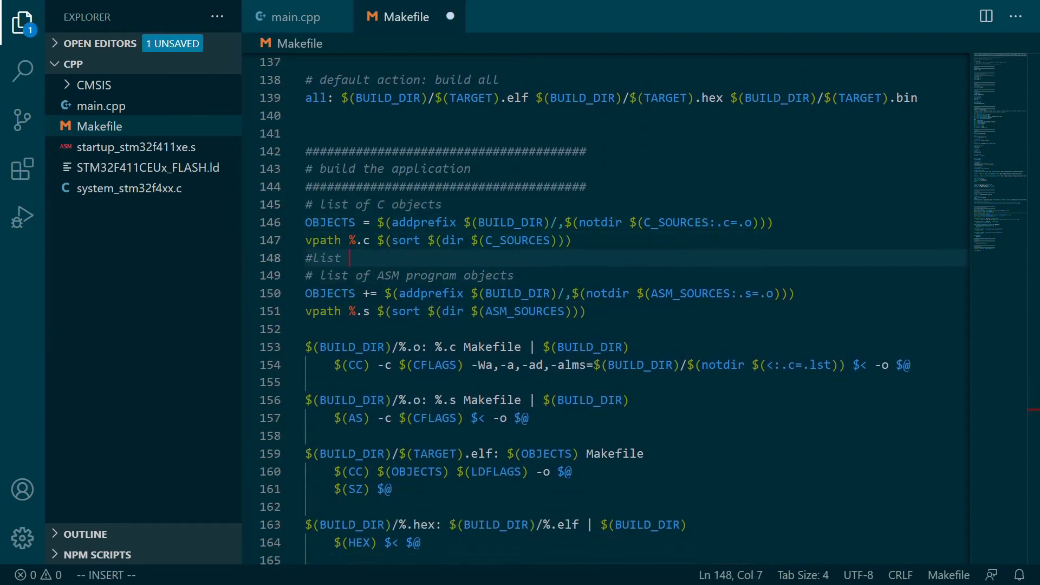
- Add C++ objects: OBJECTS += $(addprefix $(BUILD_DIR)/,CXX_SOURCES:.cpp=.o) and vpath %.cpp
text(list of C++ objects)
text(OBJECTS +=)
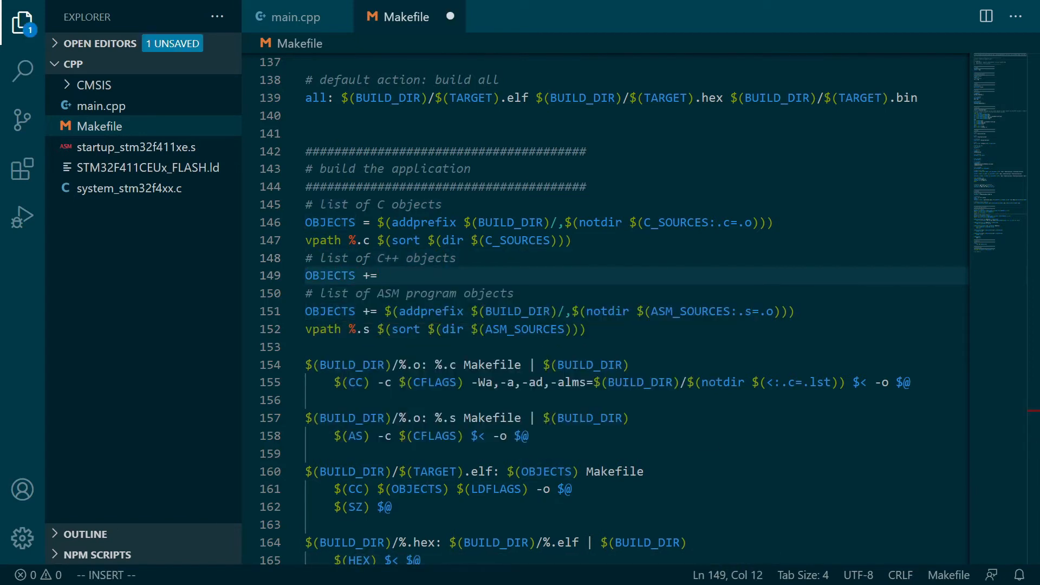
text($(addprefix ))
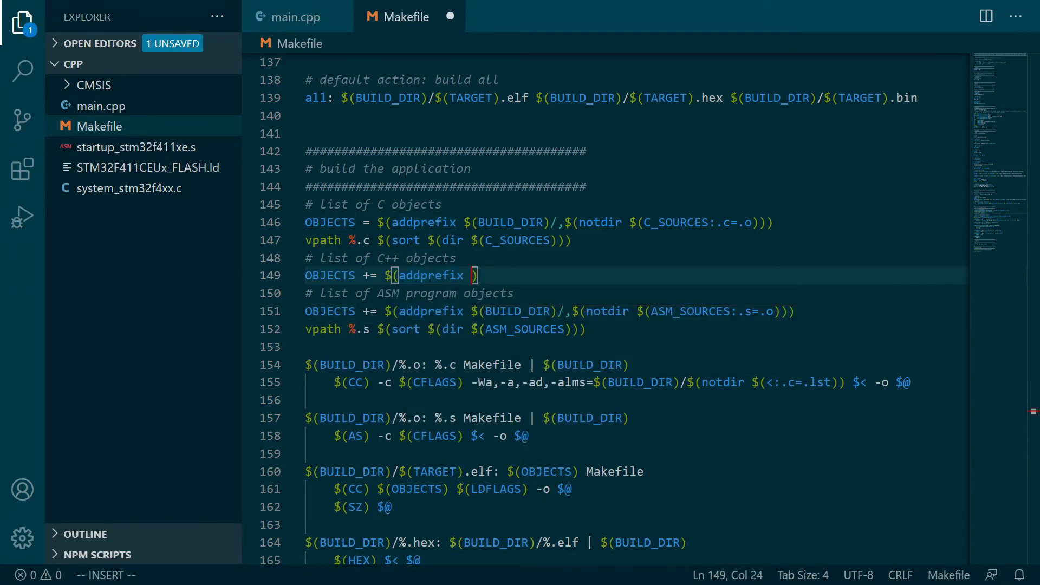
text($(BUILD_DIR))
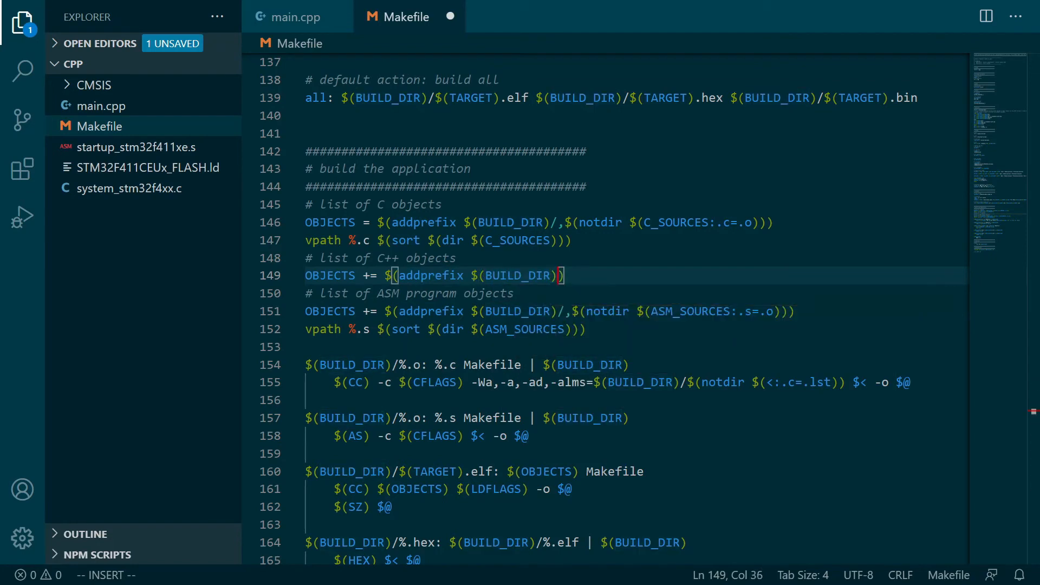
text(/,$(notdir $()
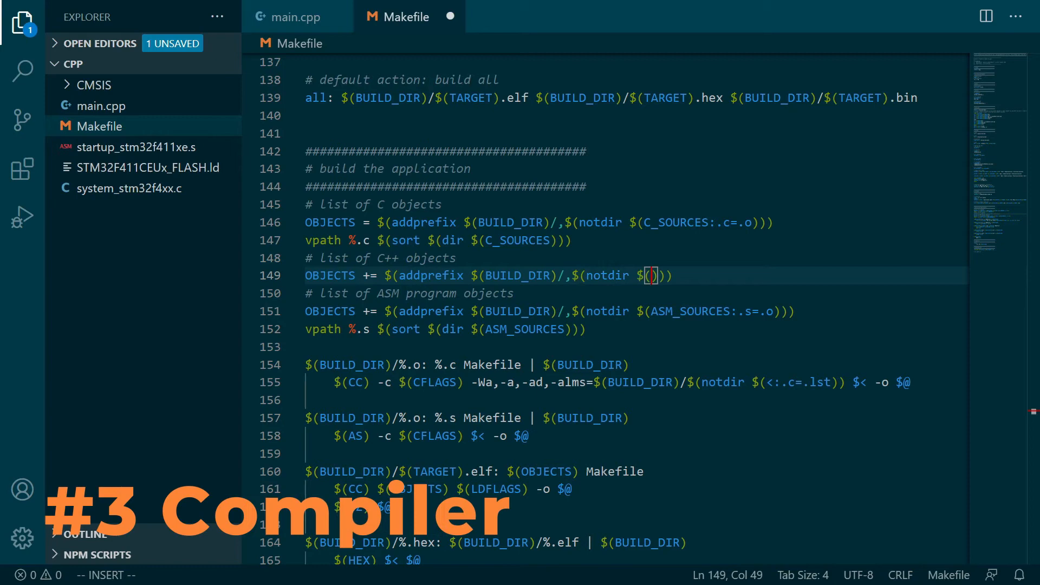
text(CXX_SOURCES:.cpp=.o)
text(vpath)
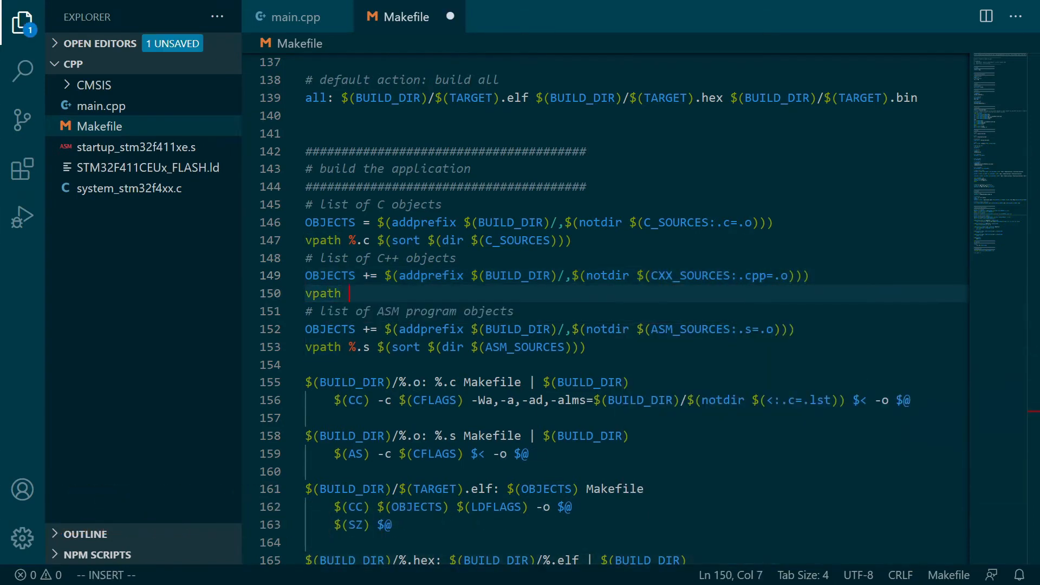
text(%.cpp $(sort $(dir $(CXX_SOURCES)
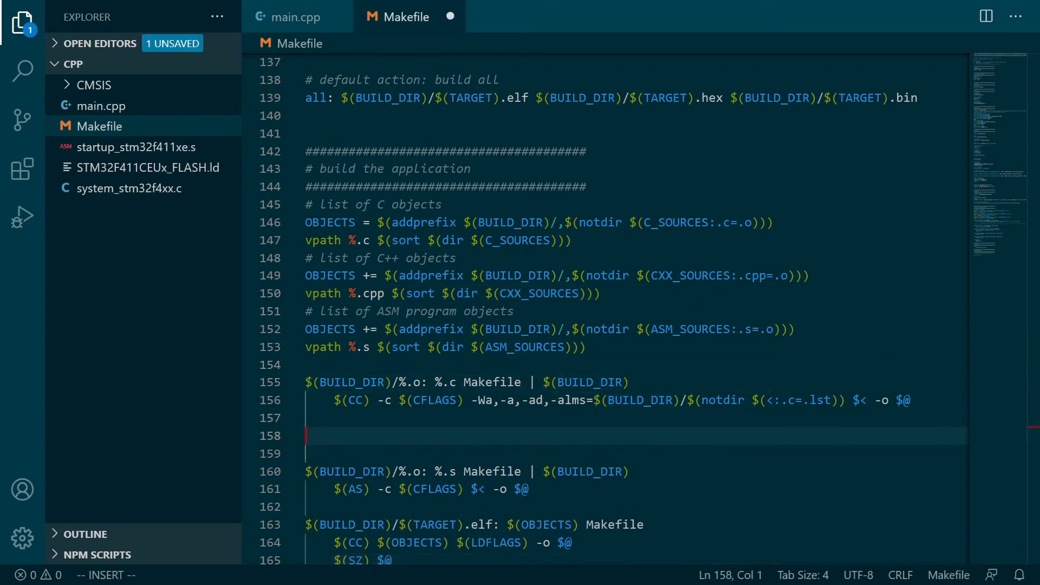
- Add a $(BUILD_DIR)/%.o: %.cpp rule using $(CXX) -c $(CXXFLAGS), and link the ELF with CXX
text($(BUILD_DIR))
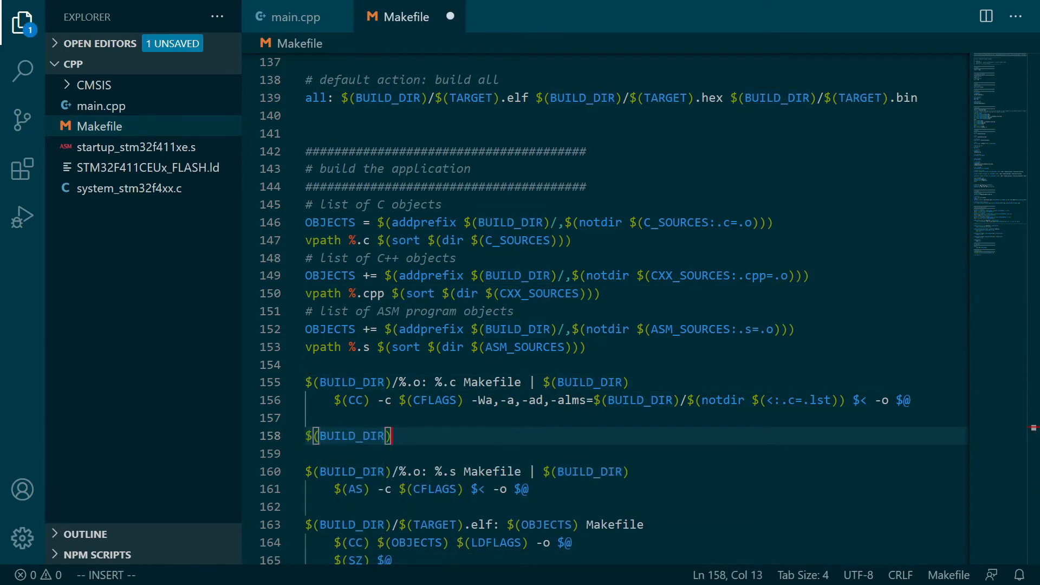
text(/%.o: %.cpp)
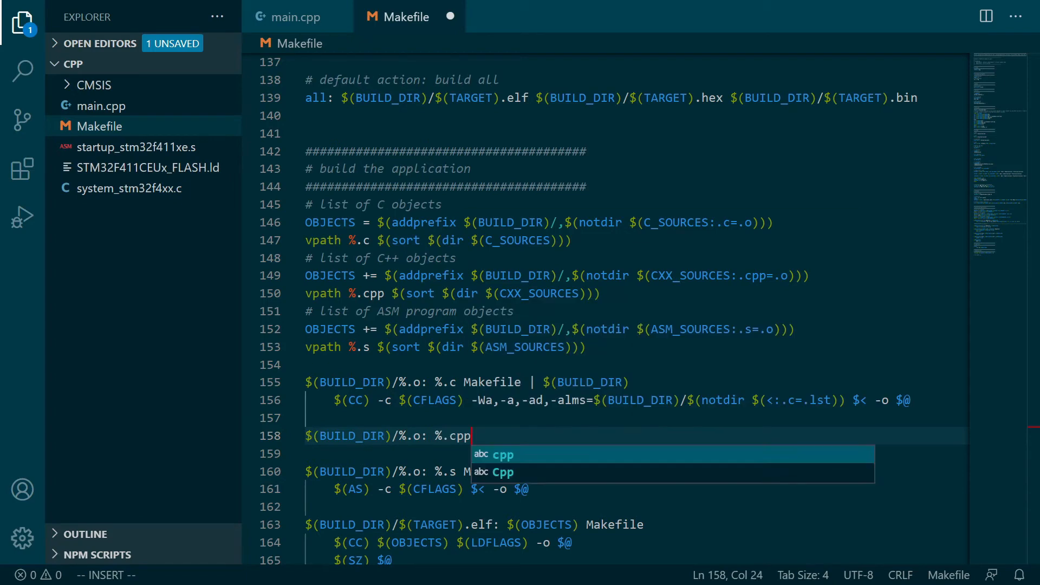
text(Makefile | $(BUILD_DIR))
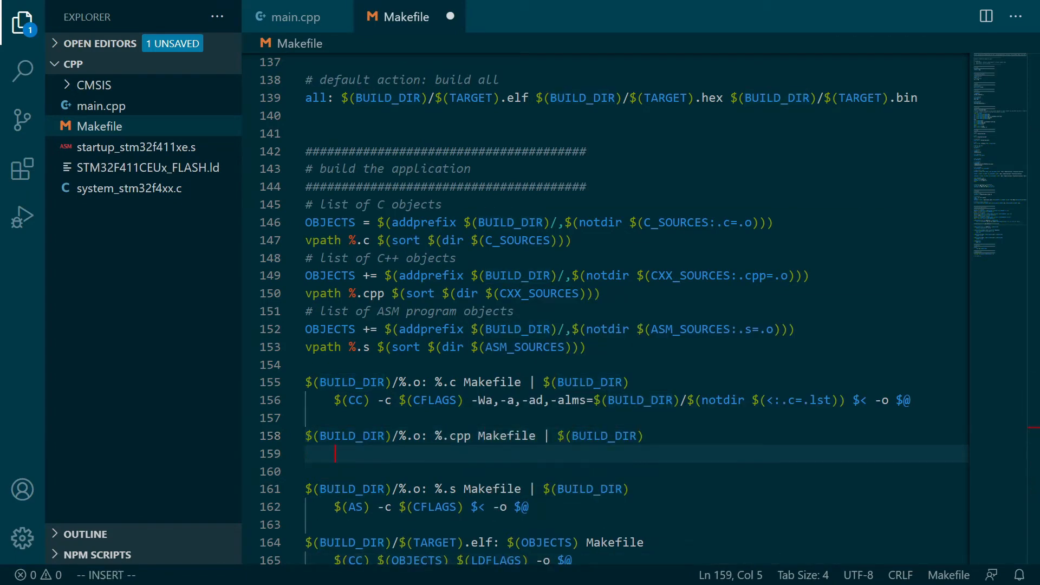
text($(CXX) -c)
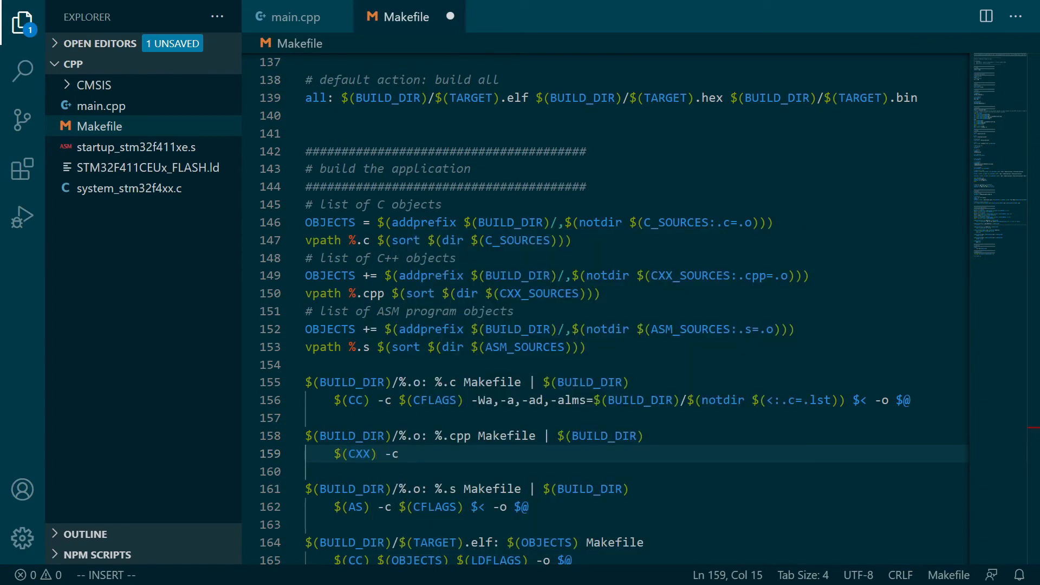
text($(CXXFLAGS) -)
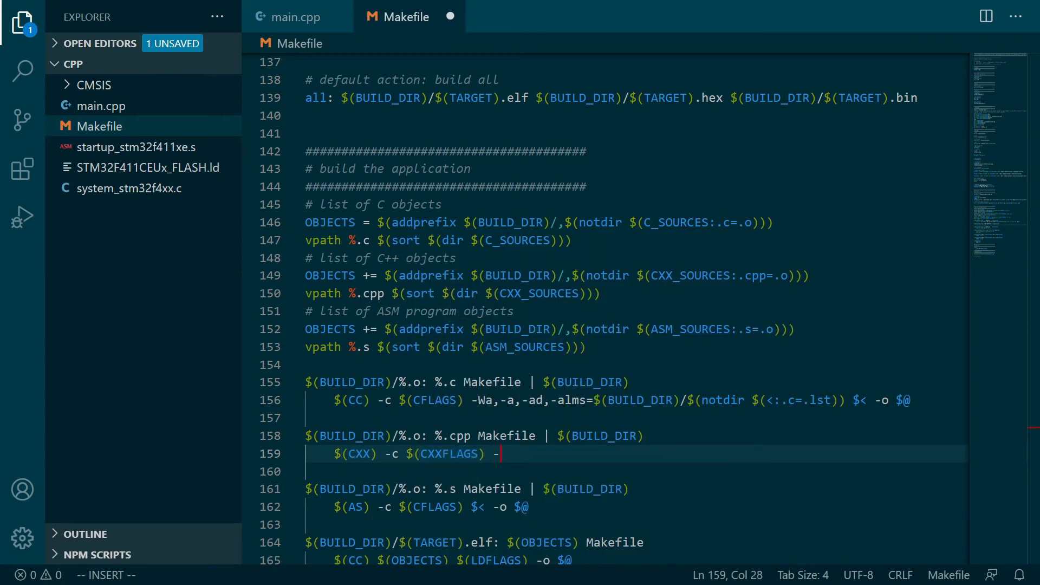
text(-Wa,-a,-ad,-alms=$(BUILD_DIR)
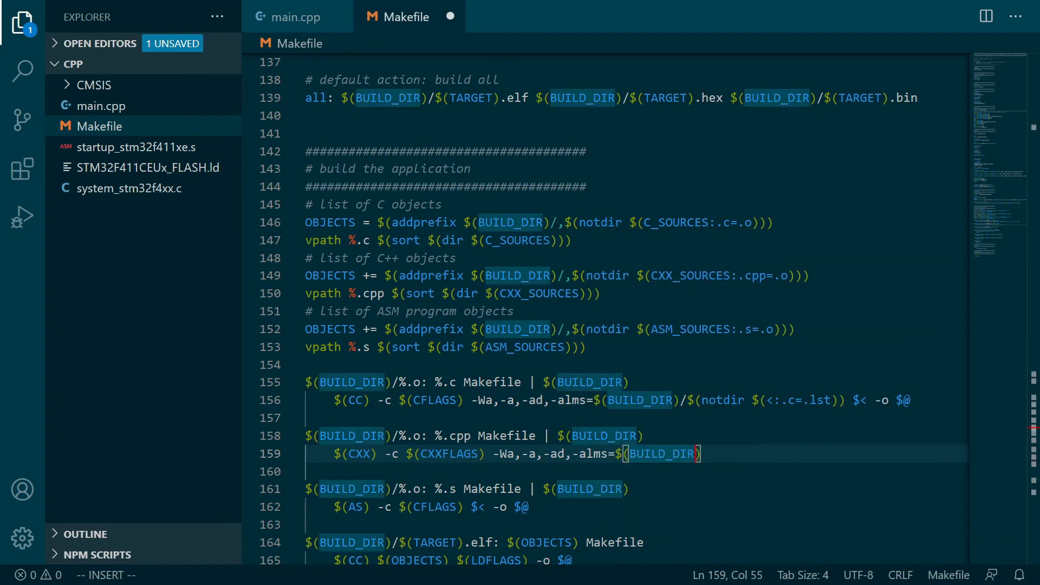
text(/$(notdir $()
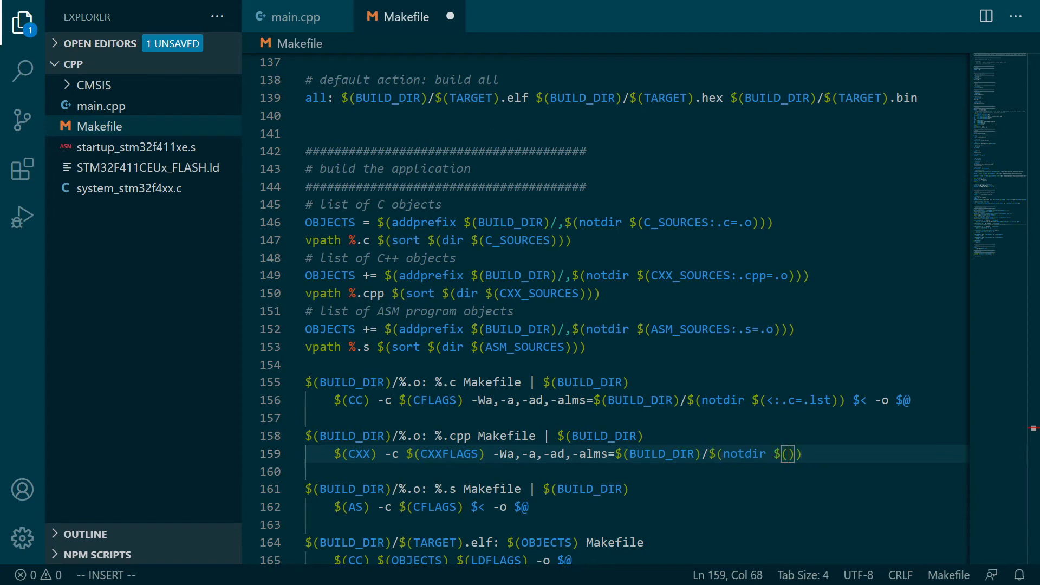
text(<:.cpp=.lst)
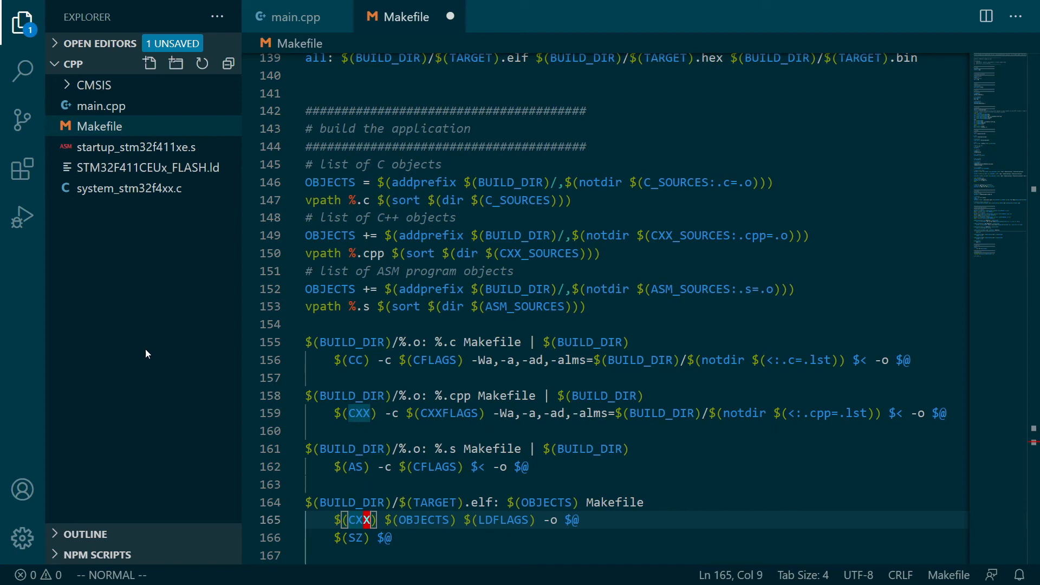
scroll(down, 3)
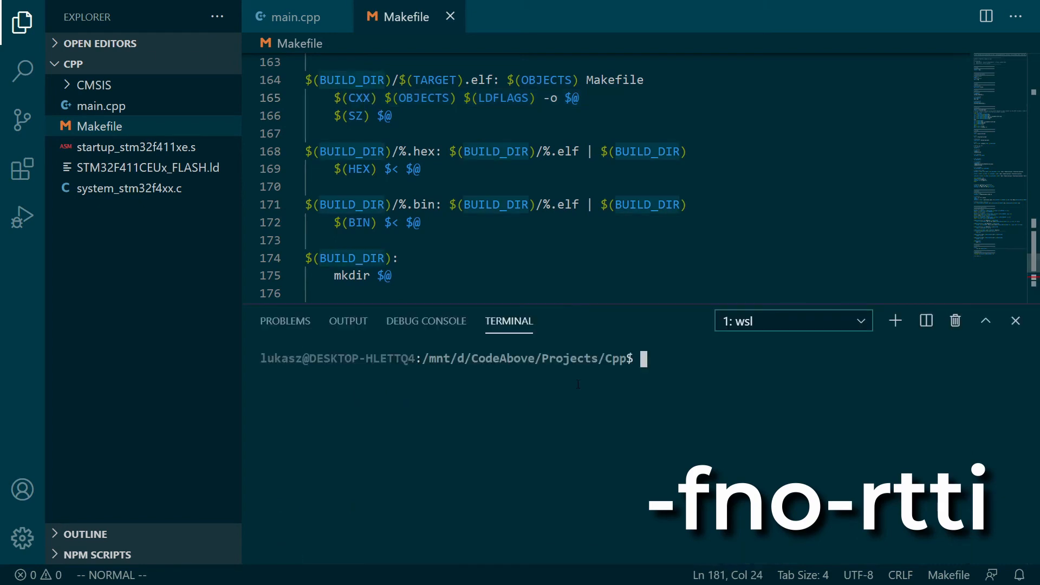
- Run make GCC_PATH=/mnt/d/CodeAbove/.../Projects/Compiler/gc... in the integrated terminal
text(make GCC_PATH=/mnt)
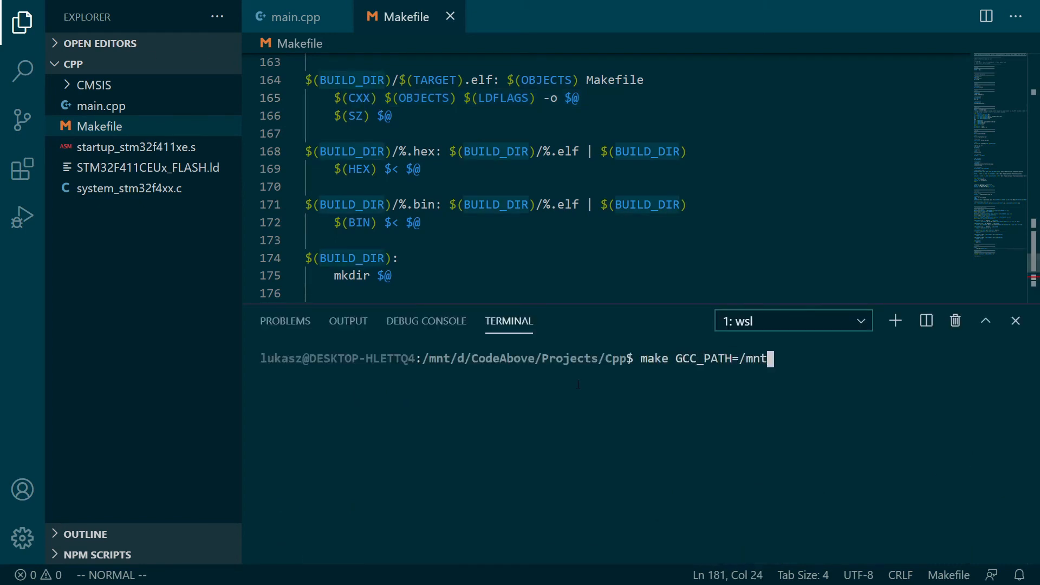
text(/d/CodeAbove/Compi)
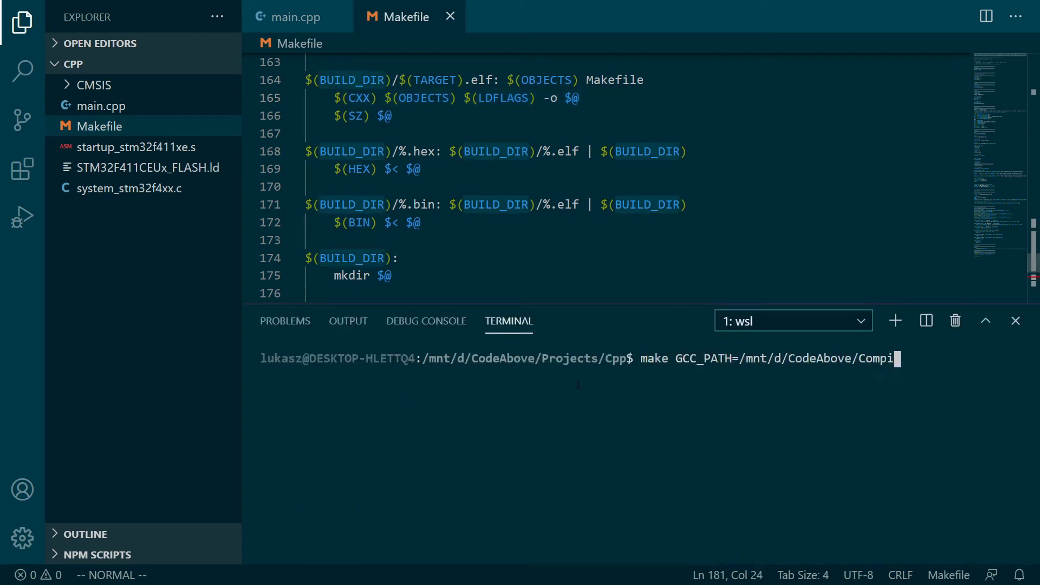
text(Projects/Compiler/gc)
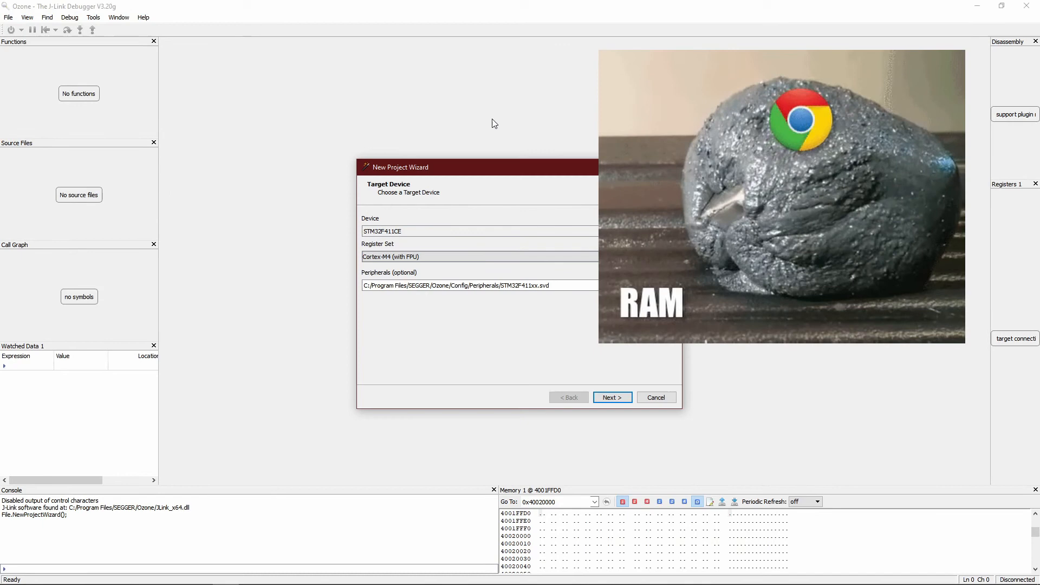
- Create the Ozone project for Cpp.elf, watch cnt, and resume execution
click(612, 397)
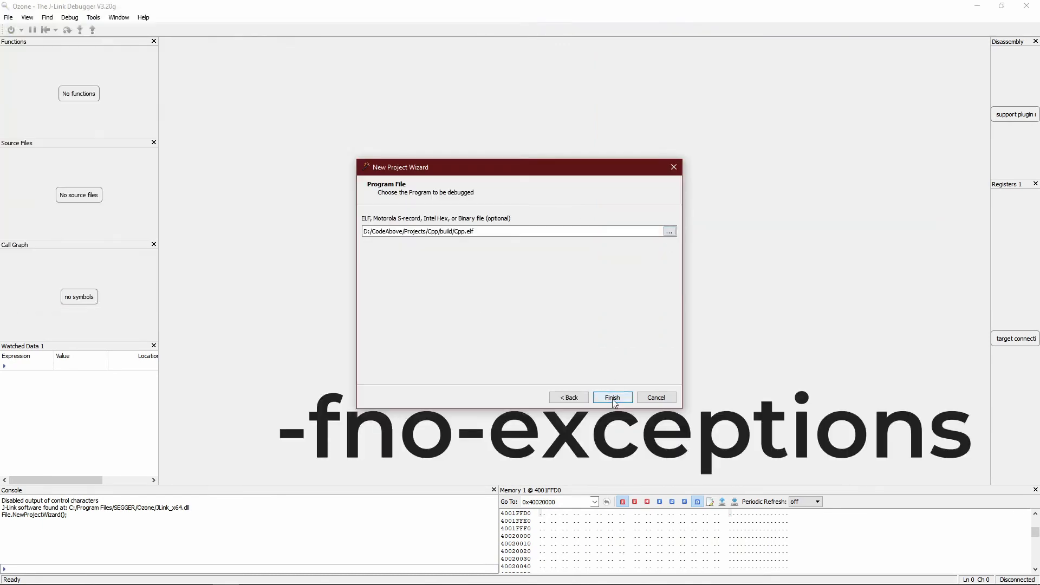
click(611, 397)
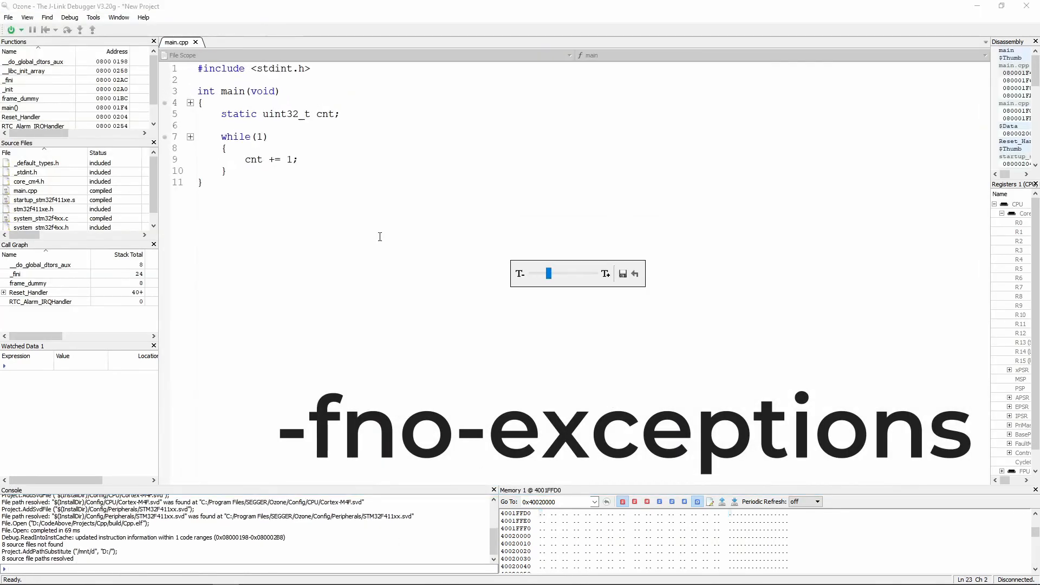
right_click(20, 366)
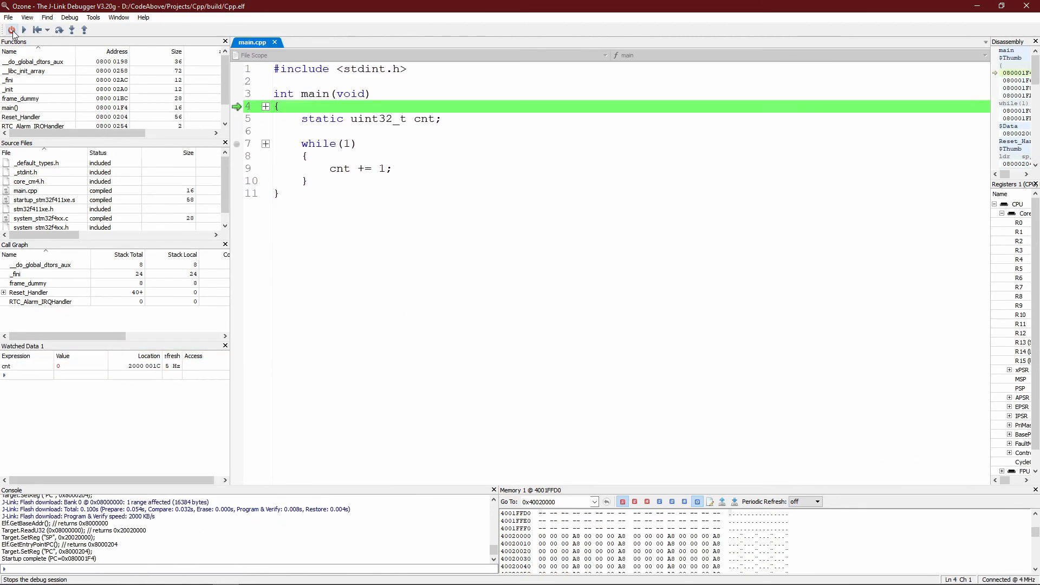
click(12, 29)
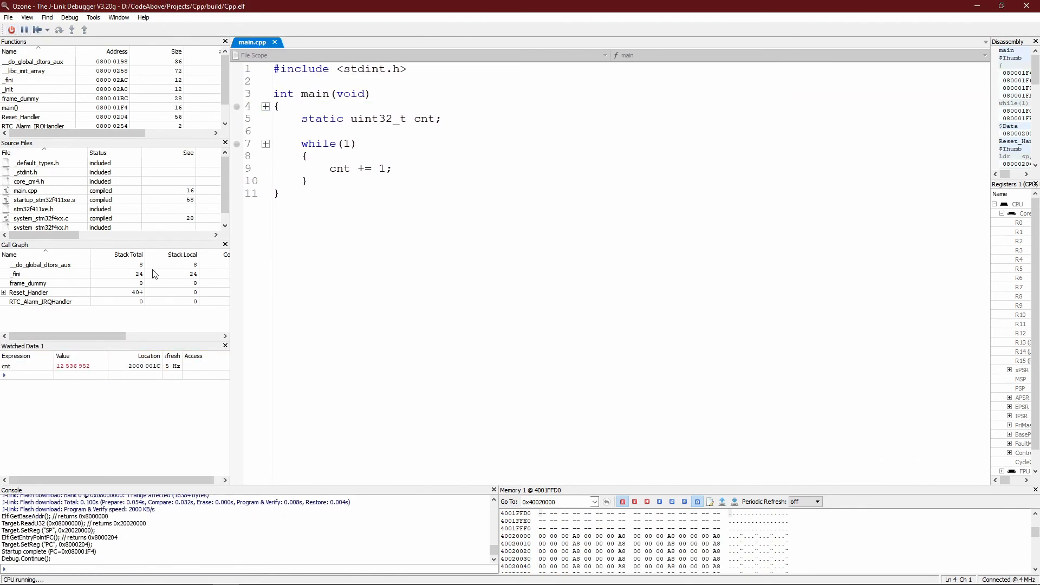